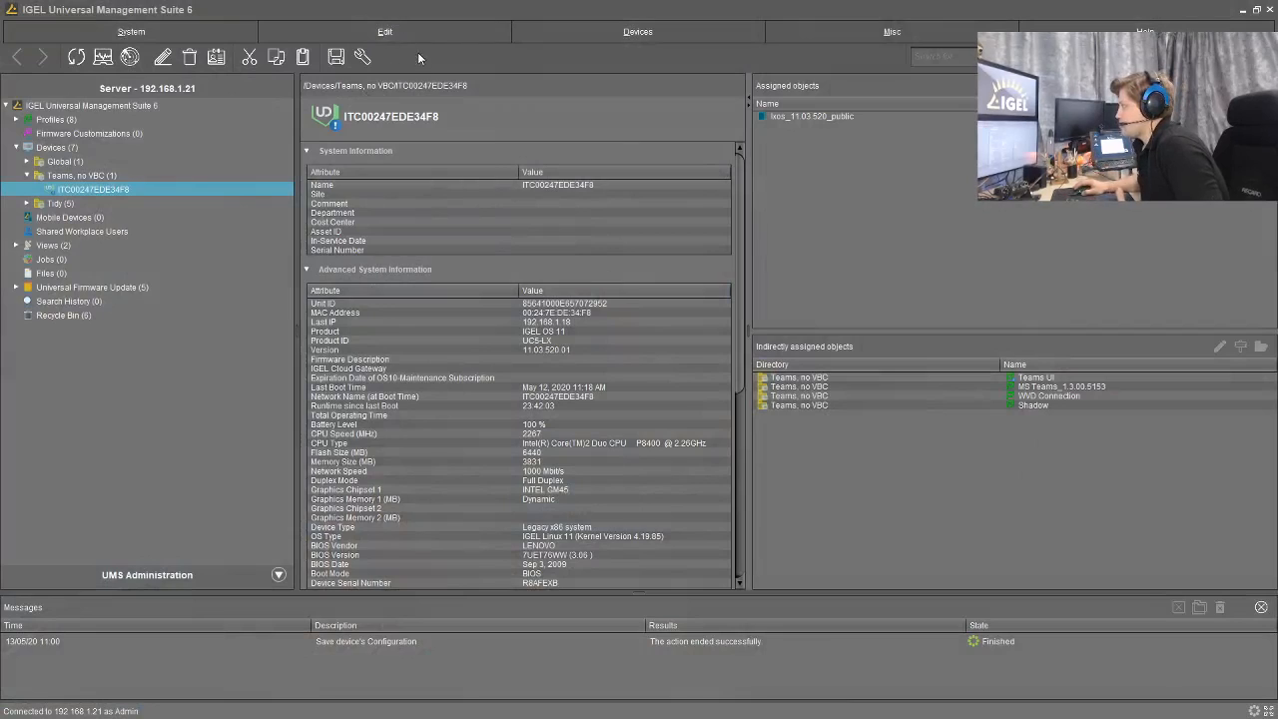
mouse_move(80, 195)
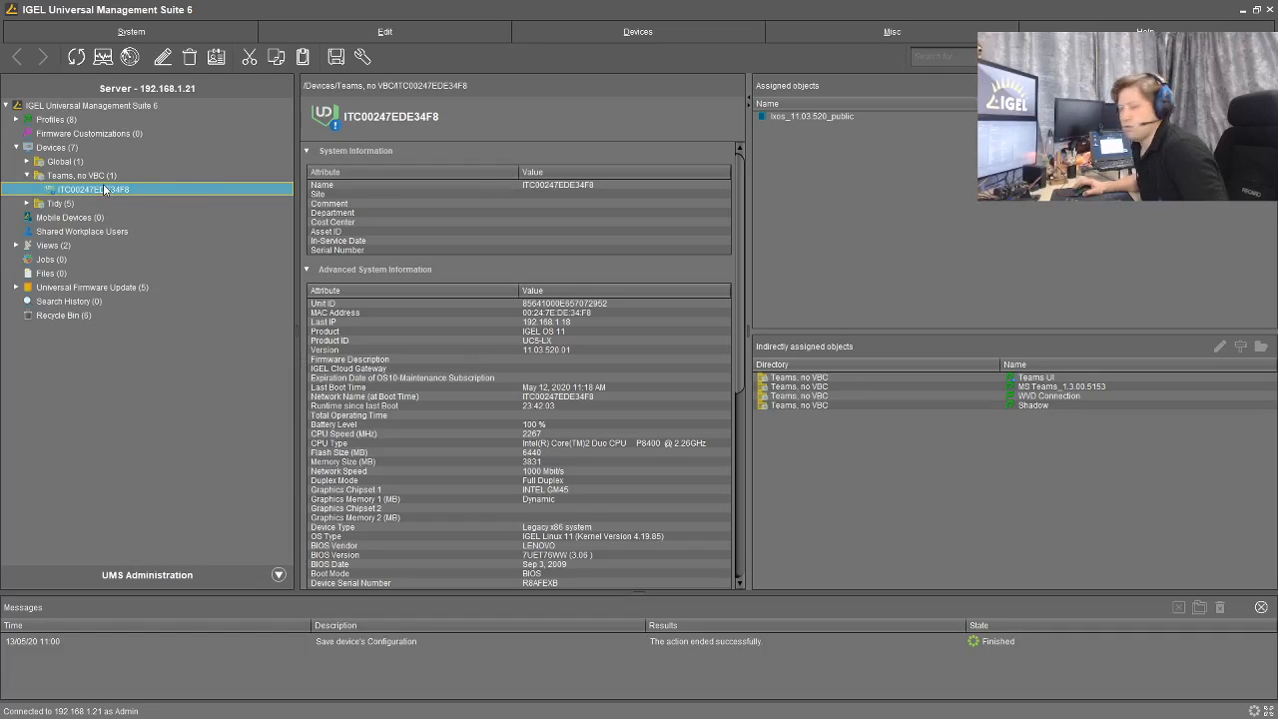
mouse_move(90, 190)
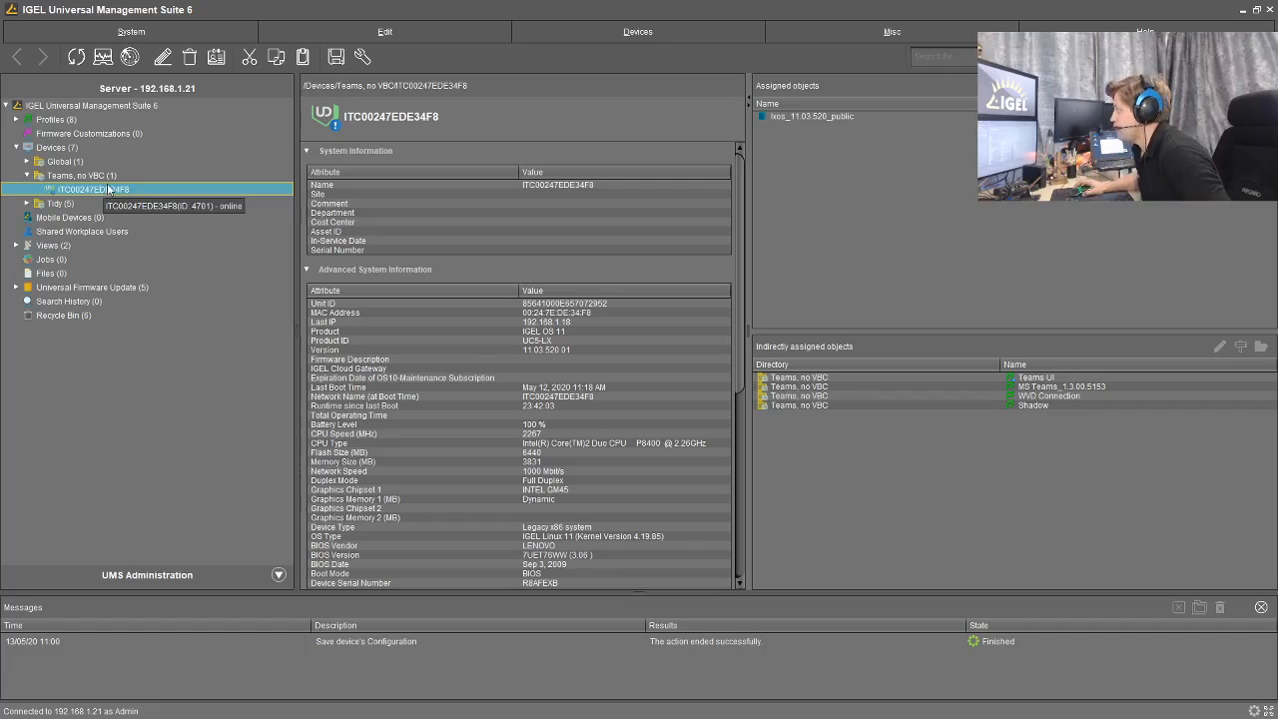
- Shadow the thin client from its context menu and connect with the VNC password
right_click(90, 190)
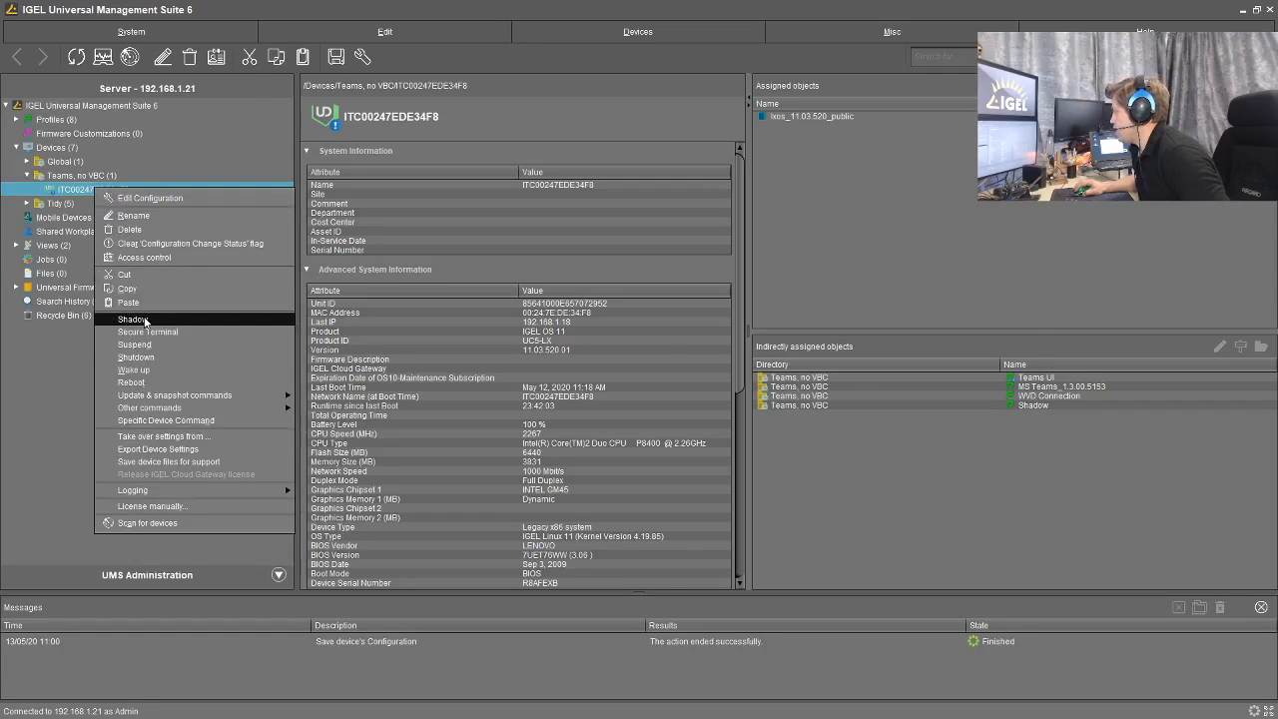
left_click(133, 320)
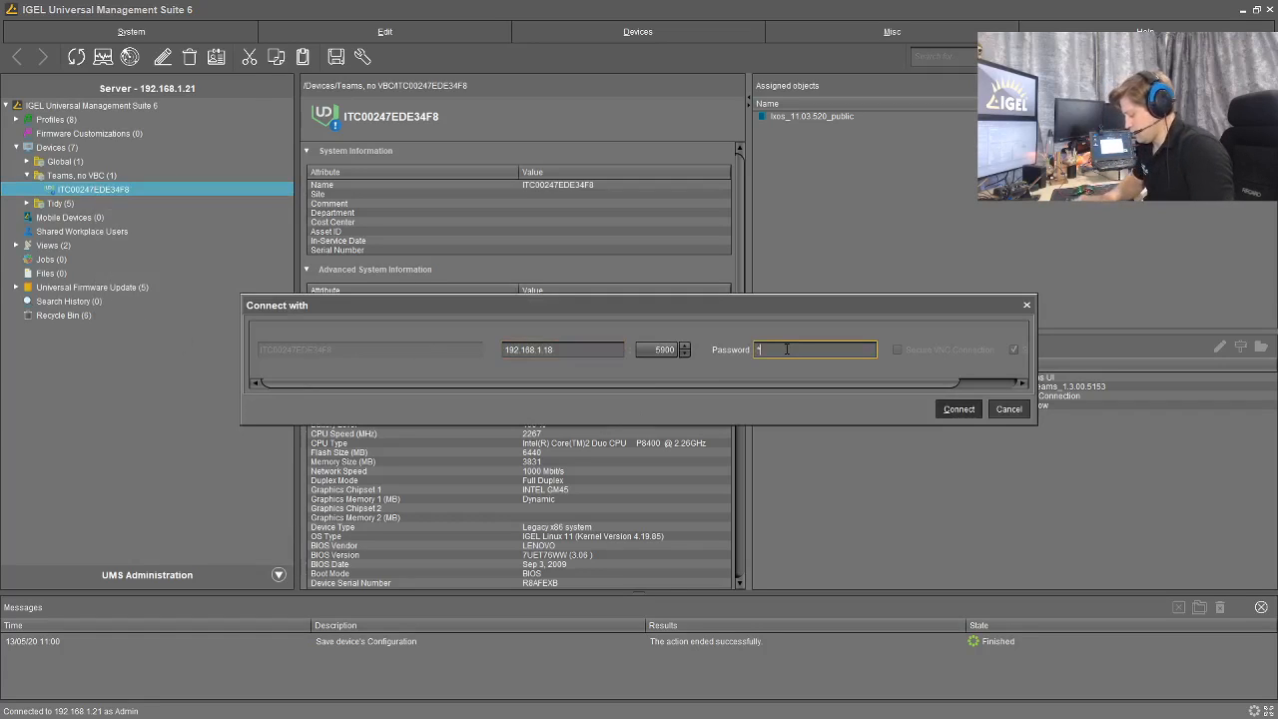
left_click(958, 409)
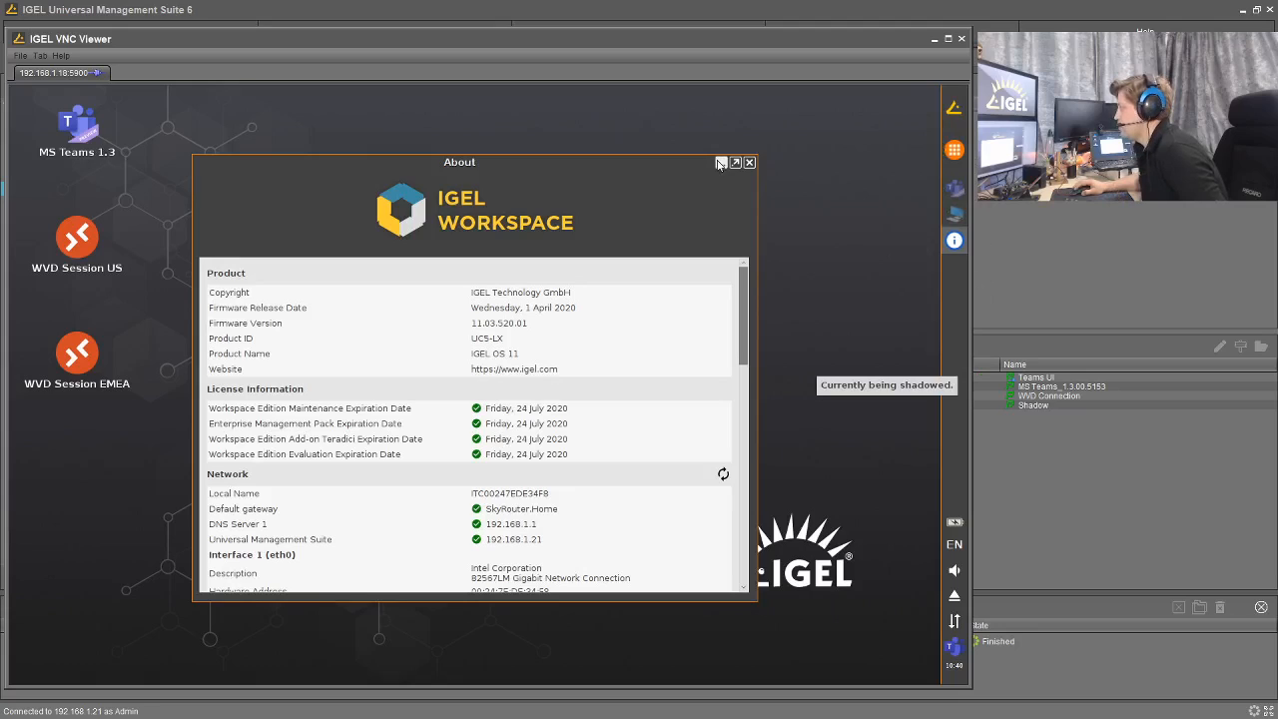
- Dismiss the thin client's About window and bring Microsoft Teams chat forward
left_click(749, 161)
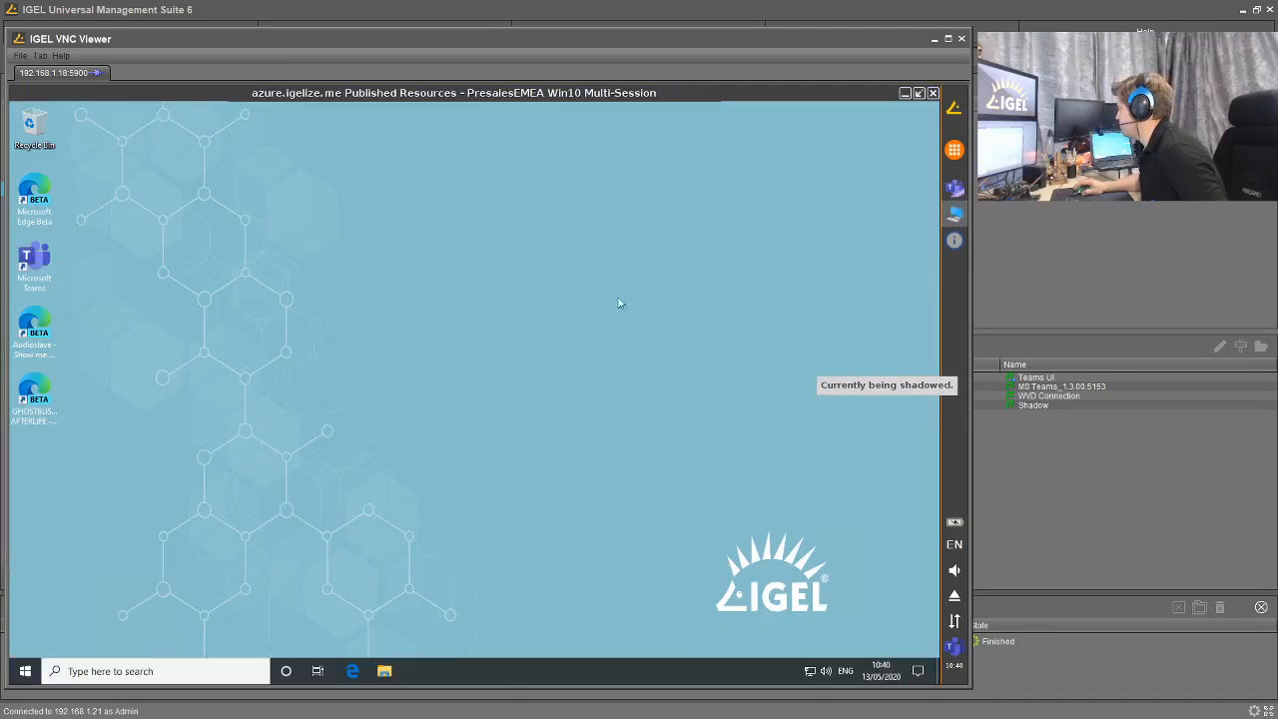
mouse_move(215, 157)
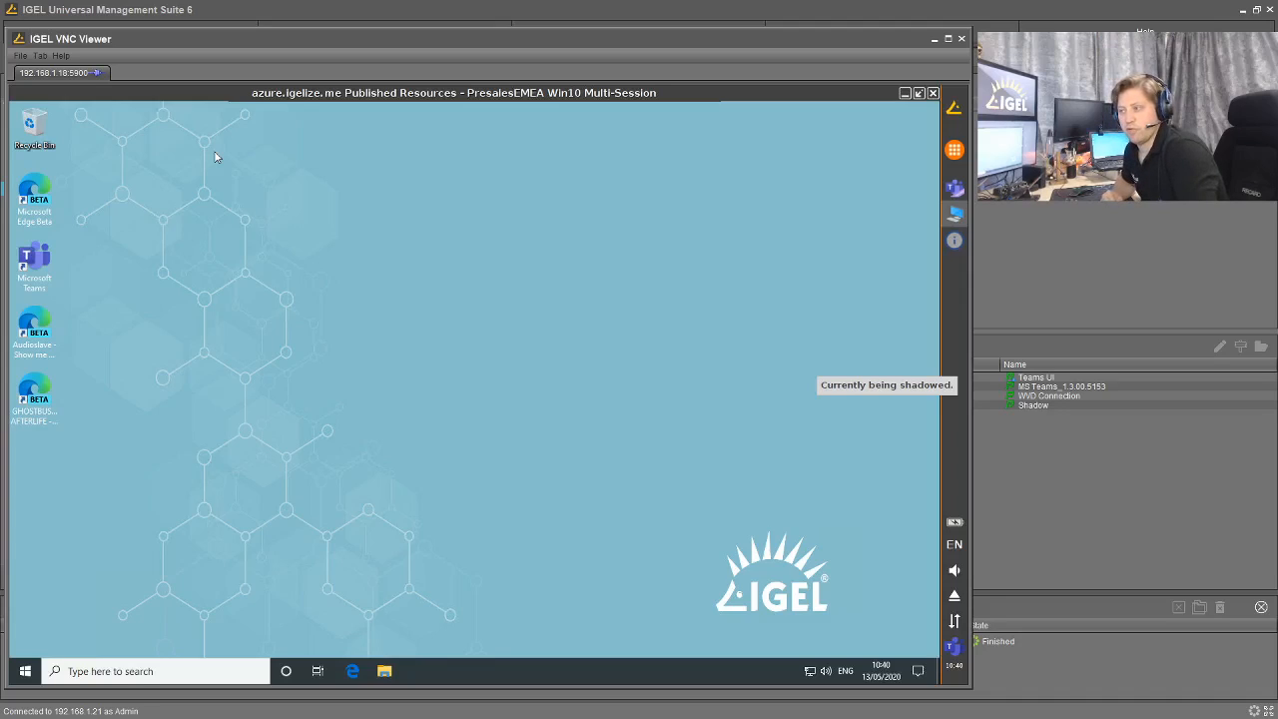
mouse_move(337, 349)
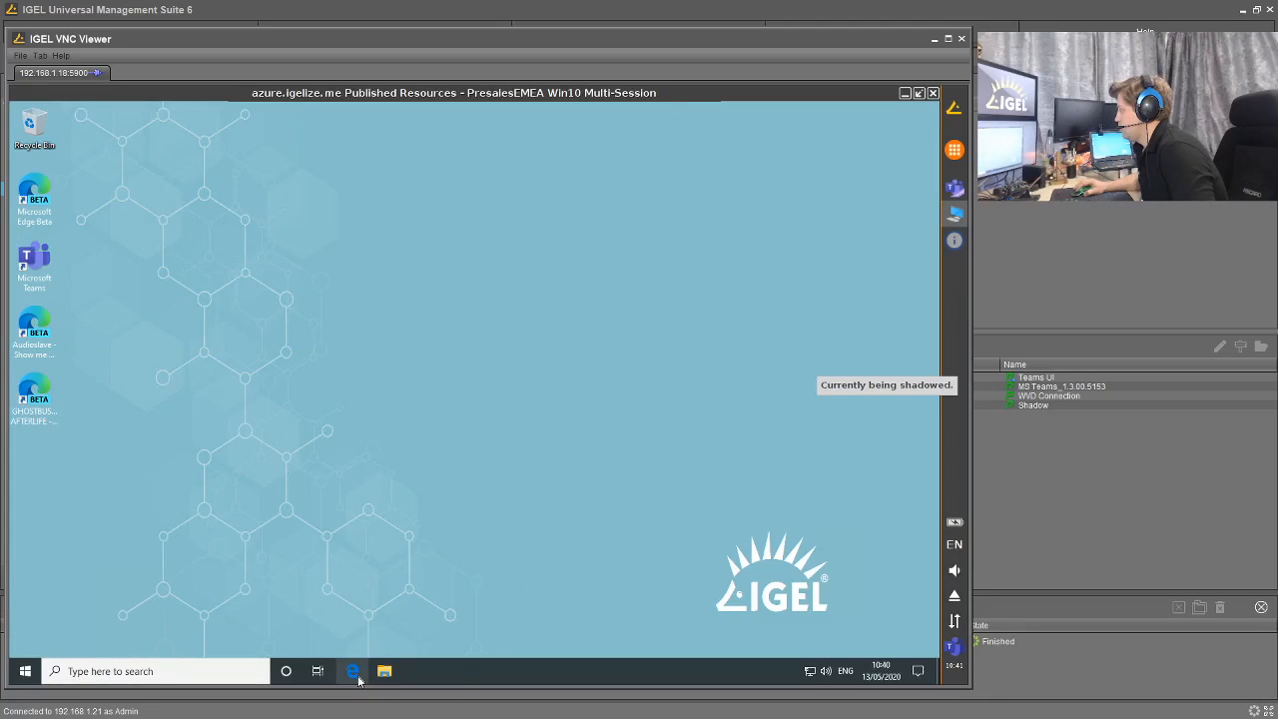
left_click(353, 670)
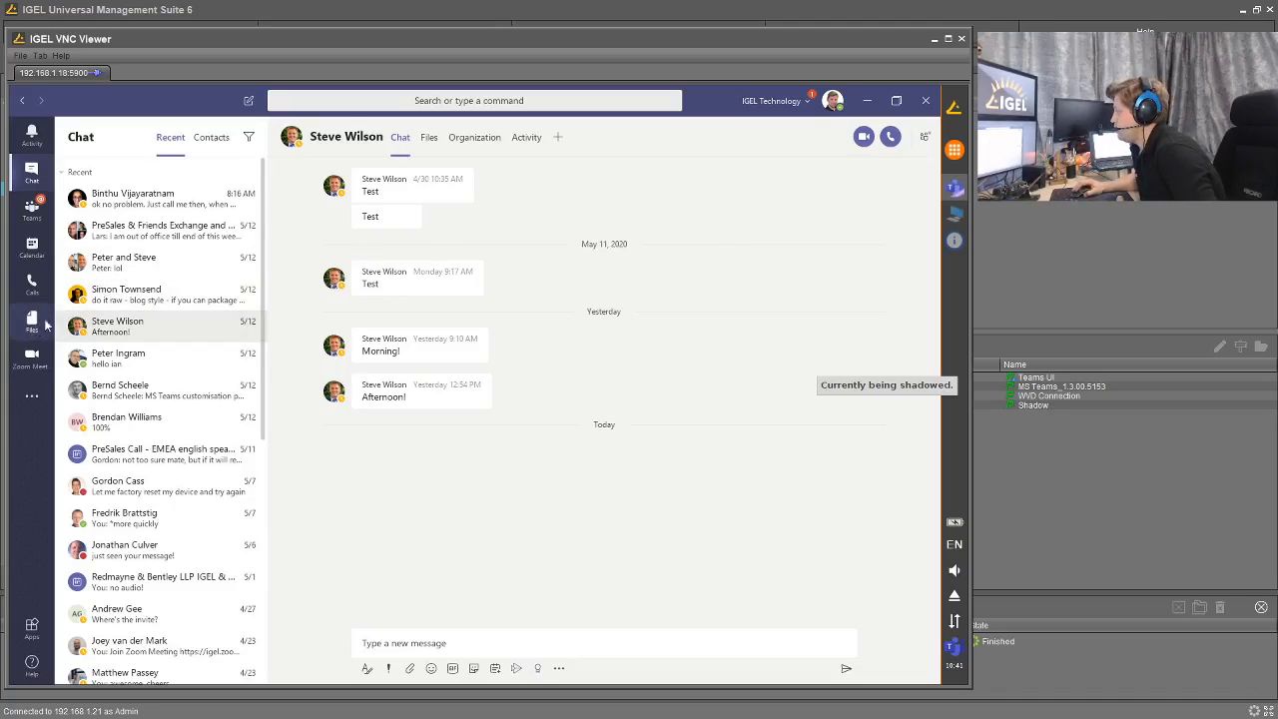
- Open the Teams Files area to view the recent documents list
left_click(31, 324)
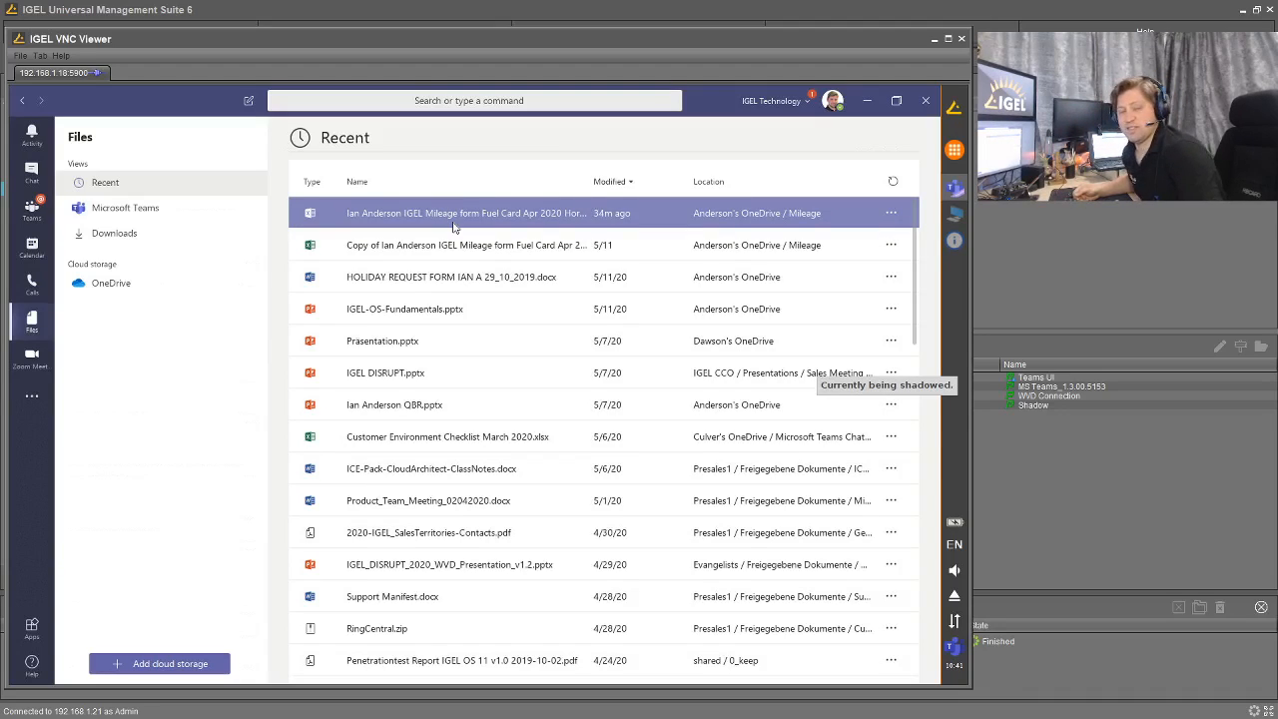
mouse_move(474, 210)
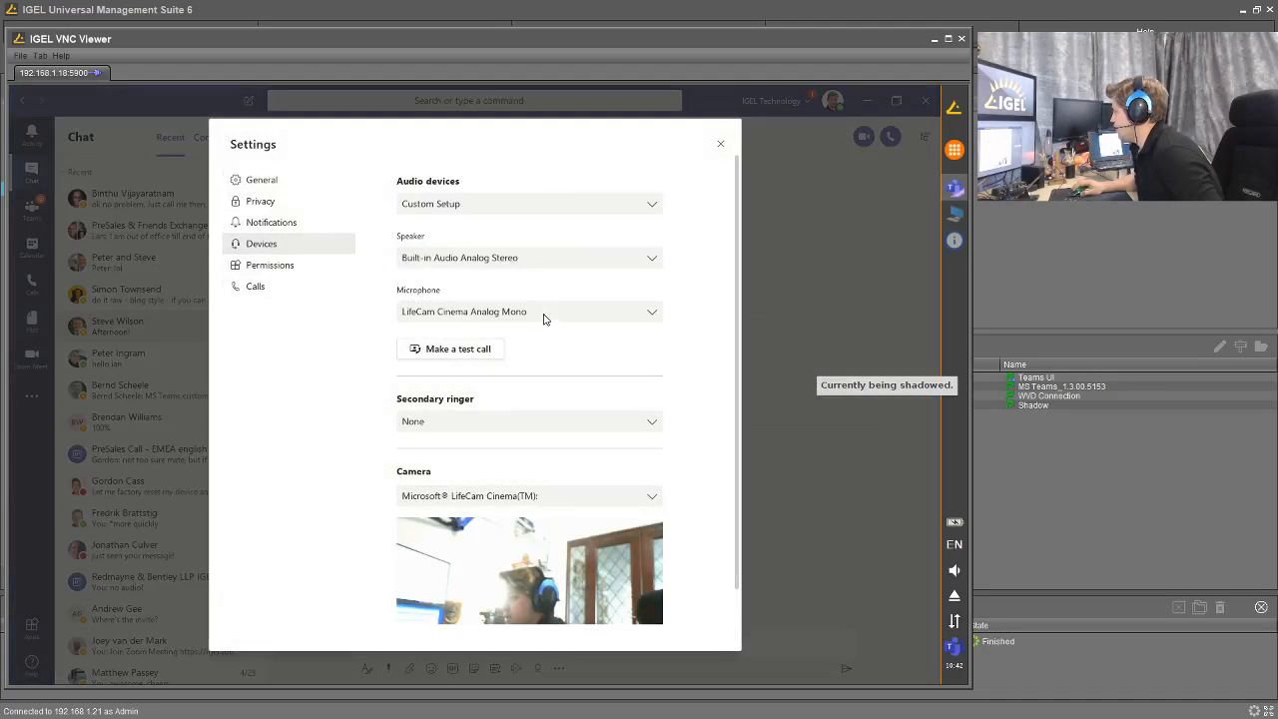
left_click(529, 258)
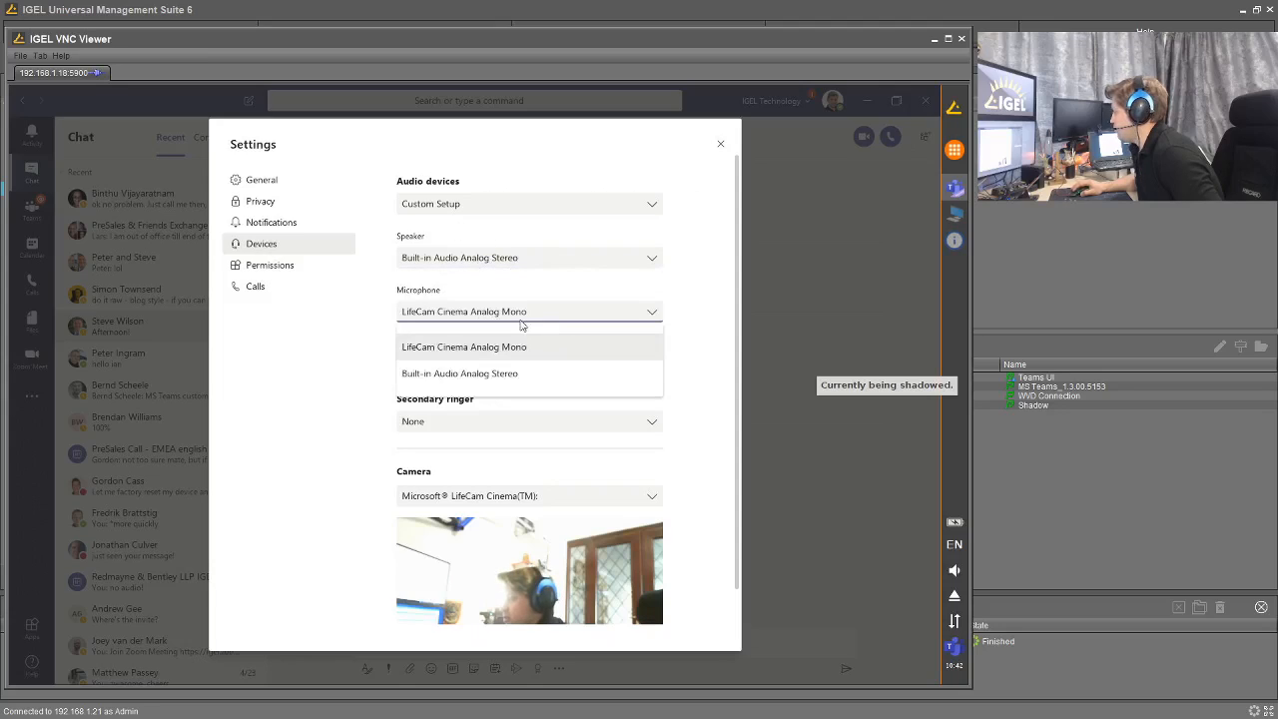
left_click(463, 347)
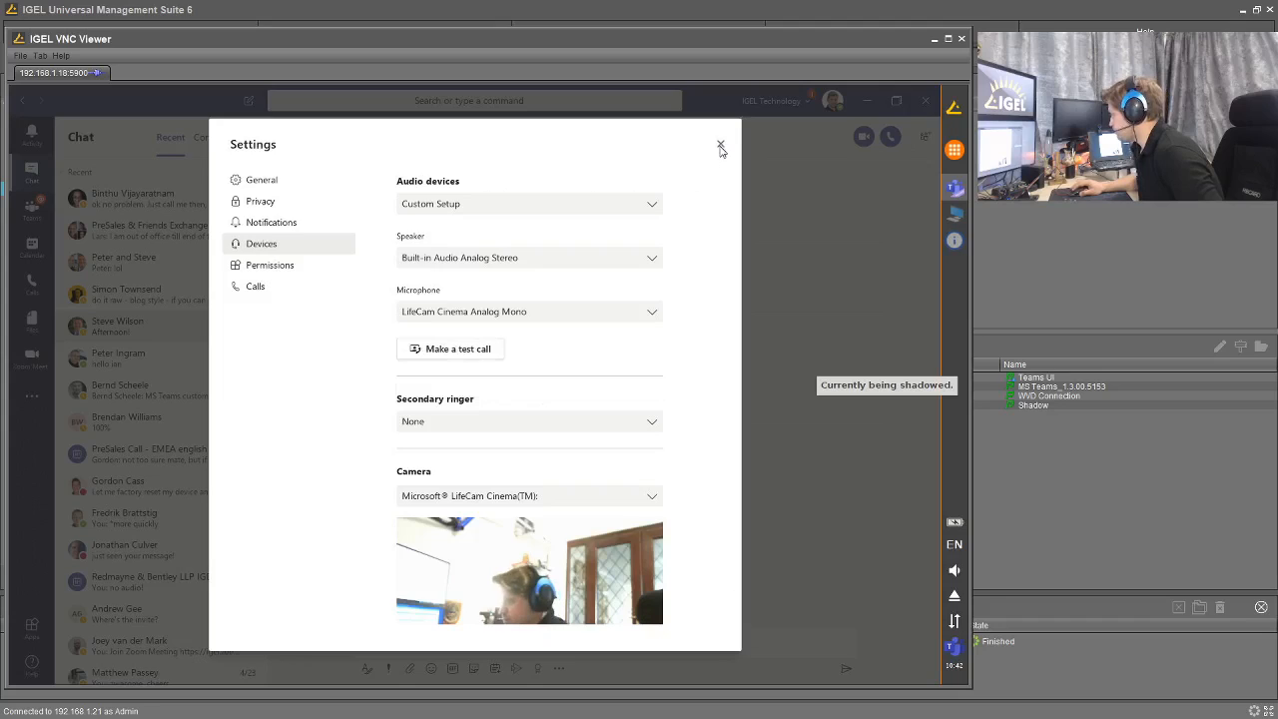
left_click(720, 147)
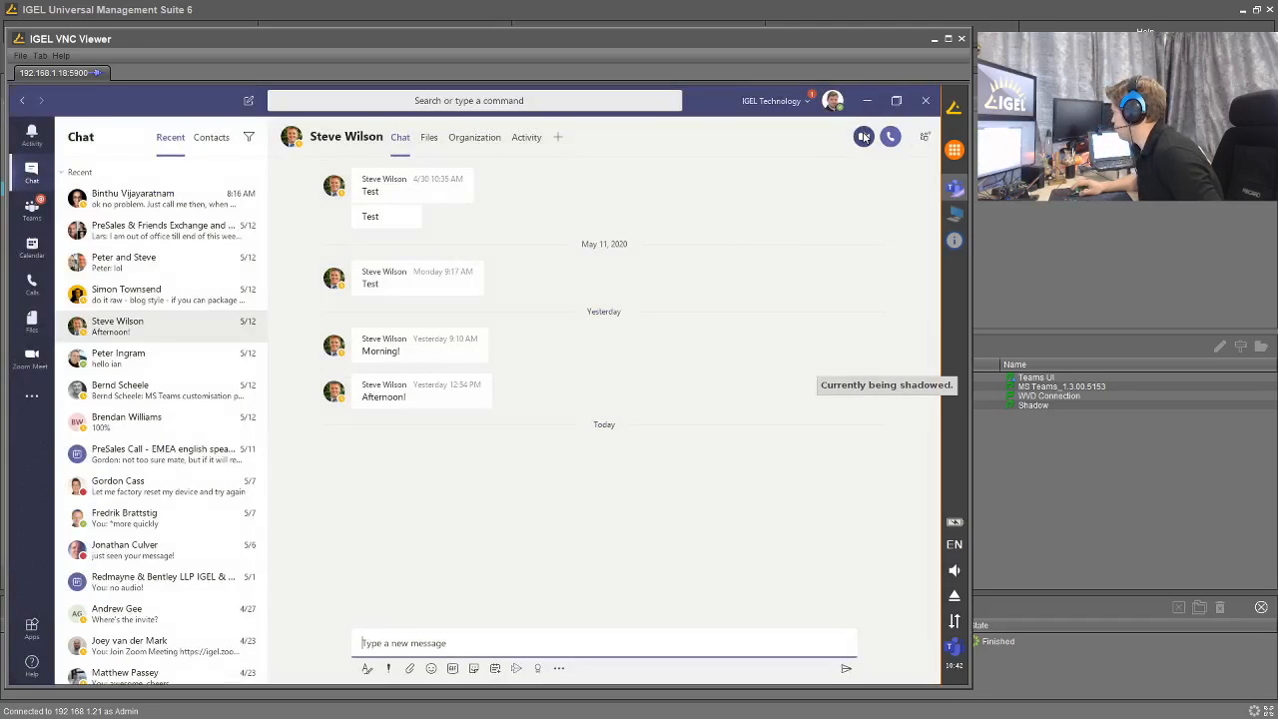
left_click(889, 136)
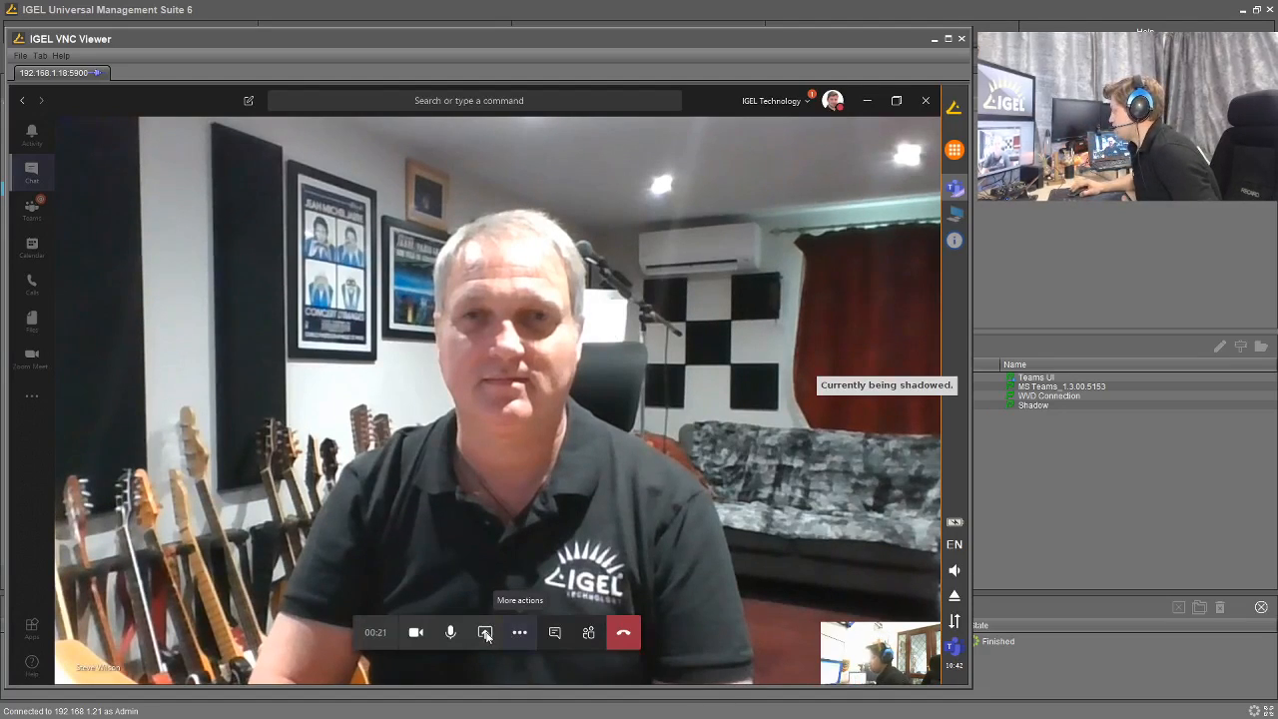
left_click(485, 632)
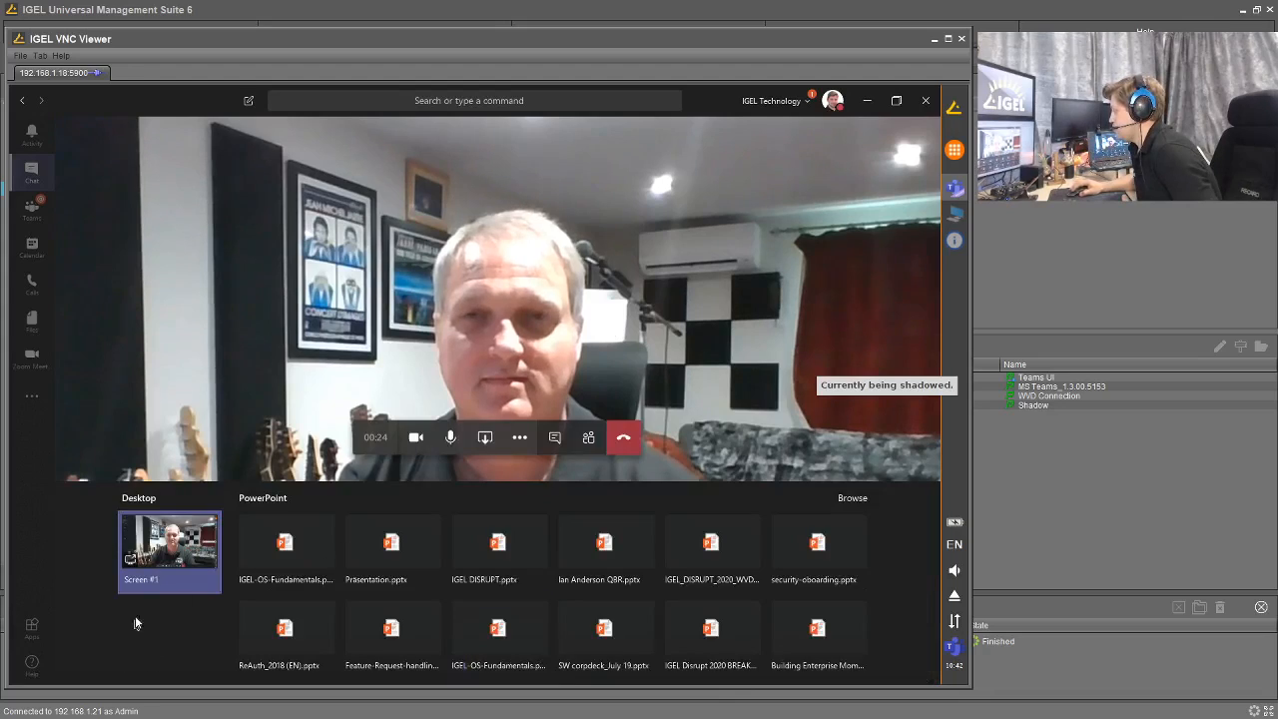
left_click(286, 550)
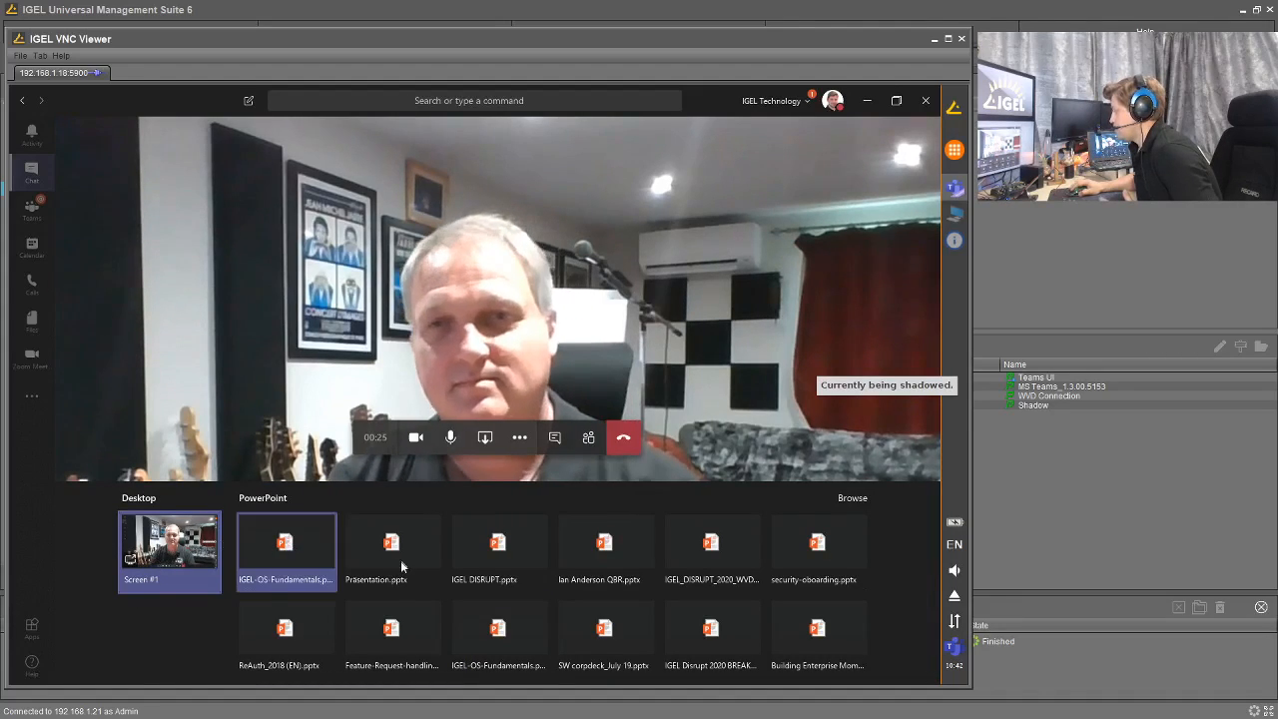
mouse_move(287, 545)
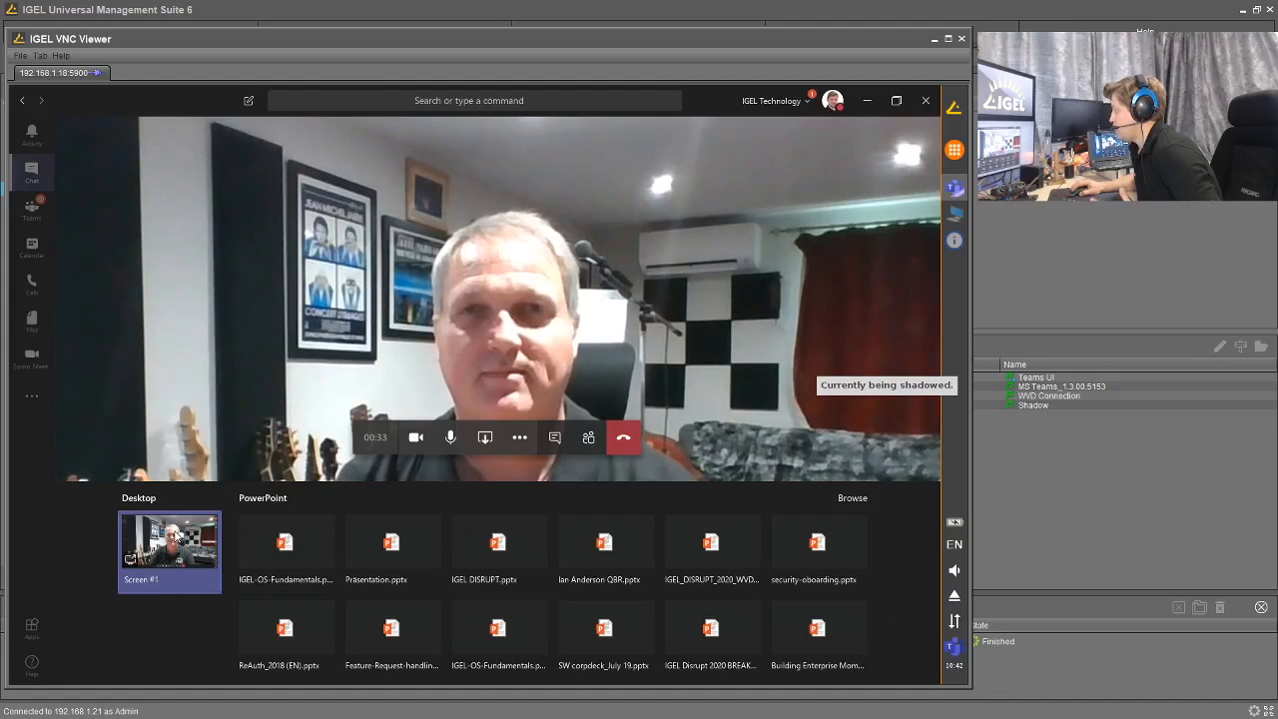
left_click(391, 543)
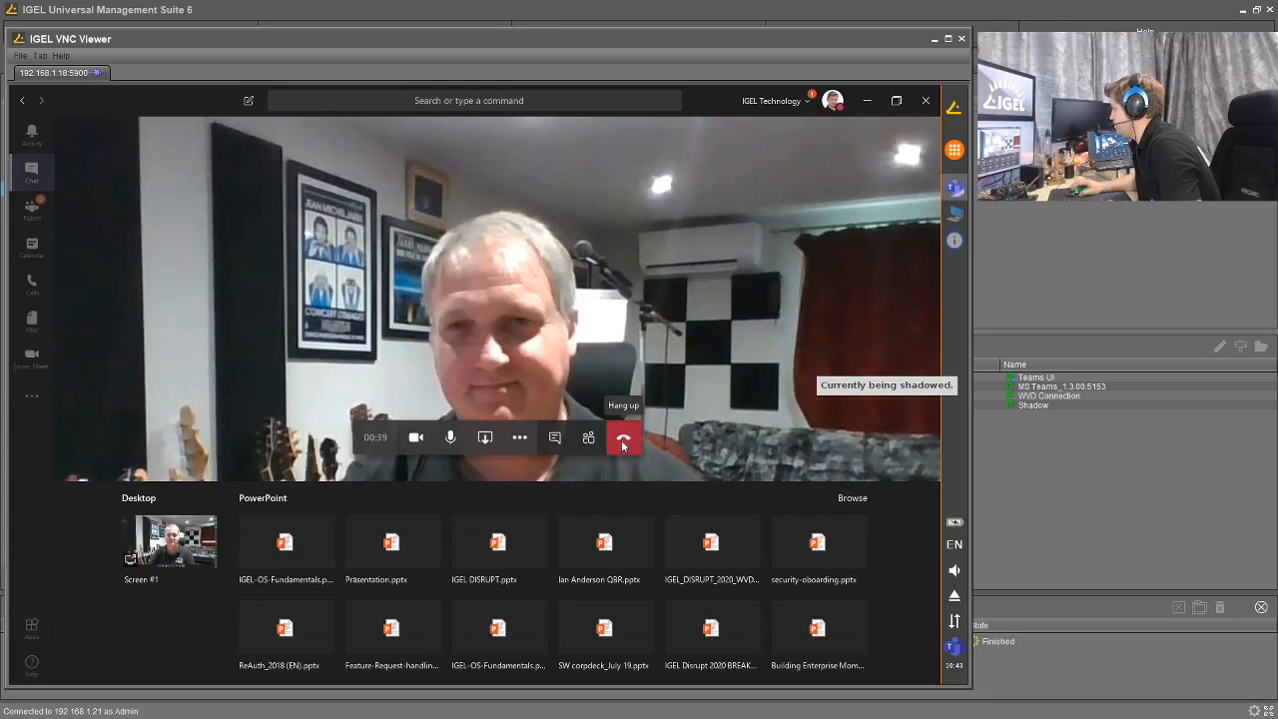
left_click(623, 437)
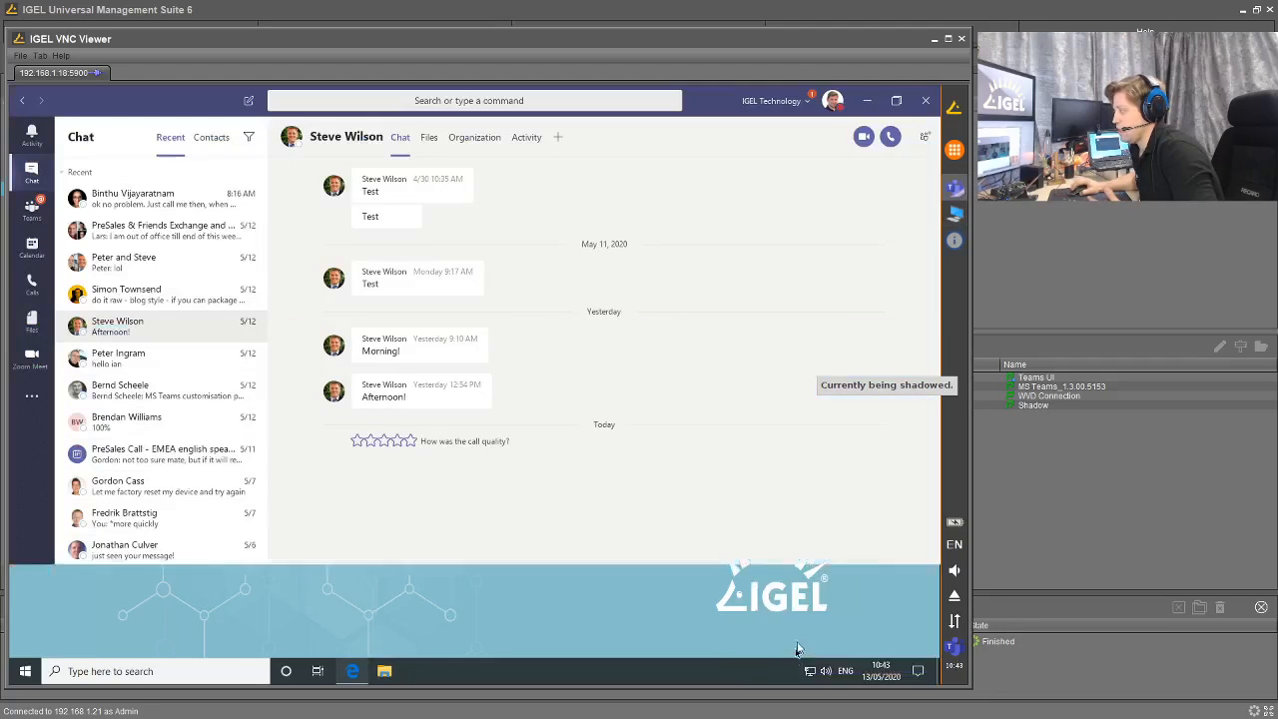
left_click(863, 137)
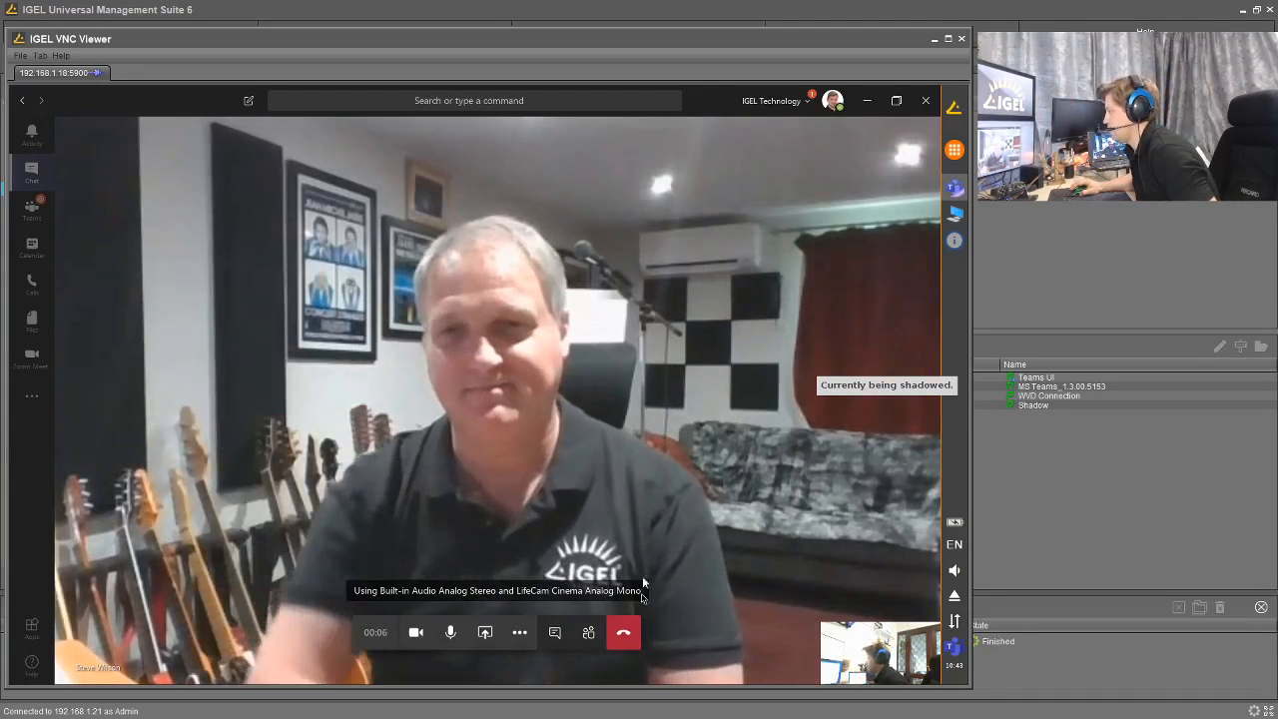
left_click(623, 632)
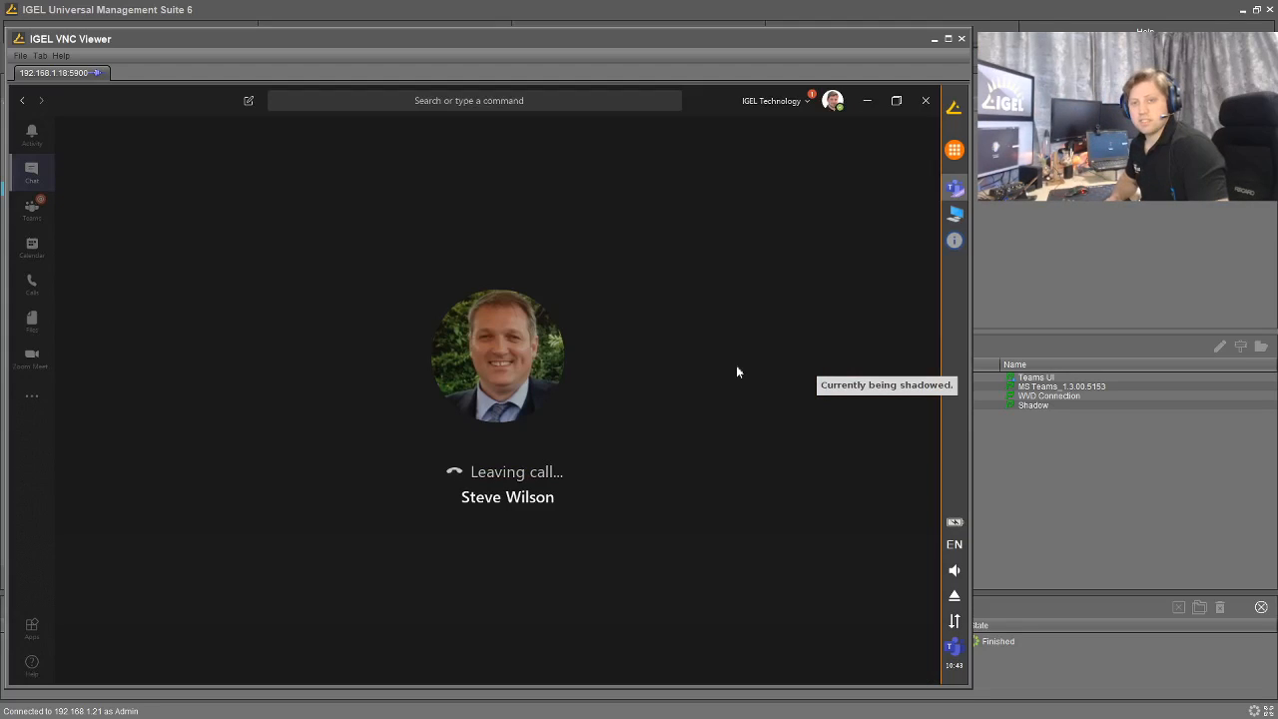